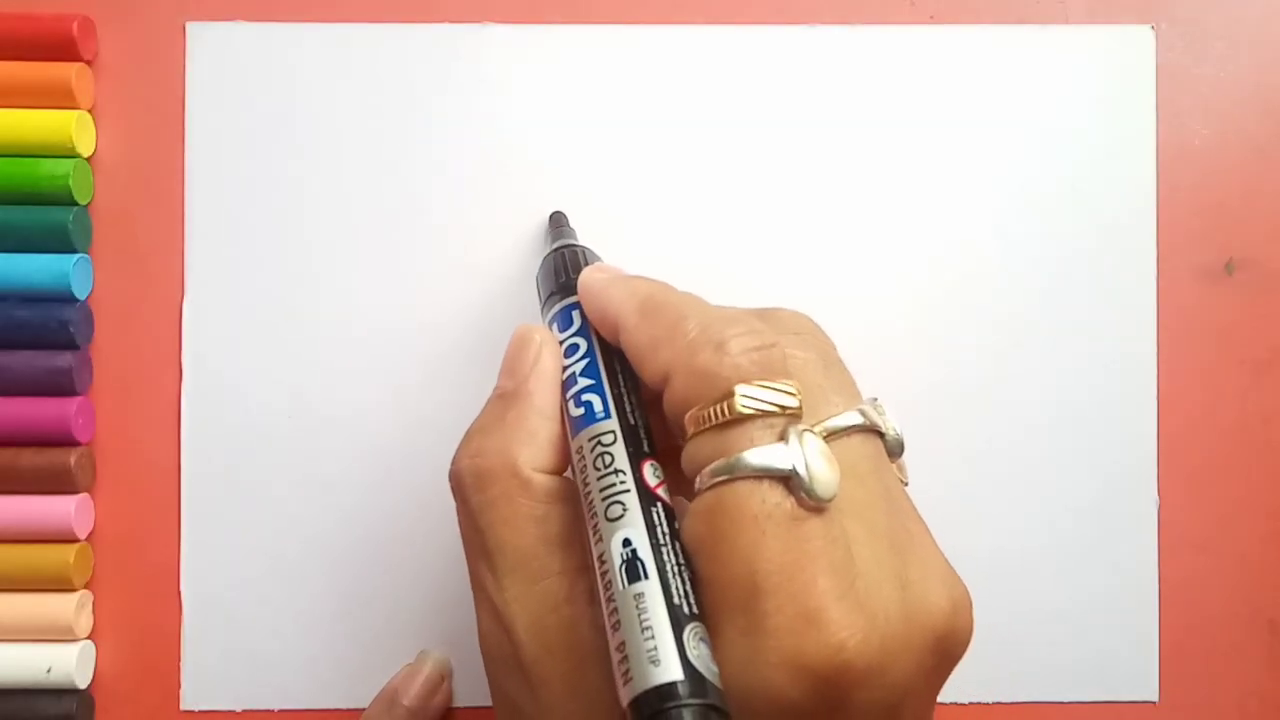
# Draw a large C-shaped curve in black marker on the left for the elephant's head
pyautogui.moveTo(560, 220); pyautogui.dragTo(380, 270)
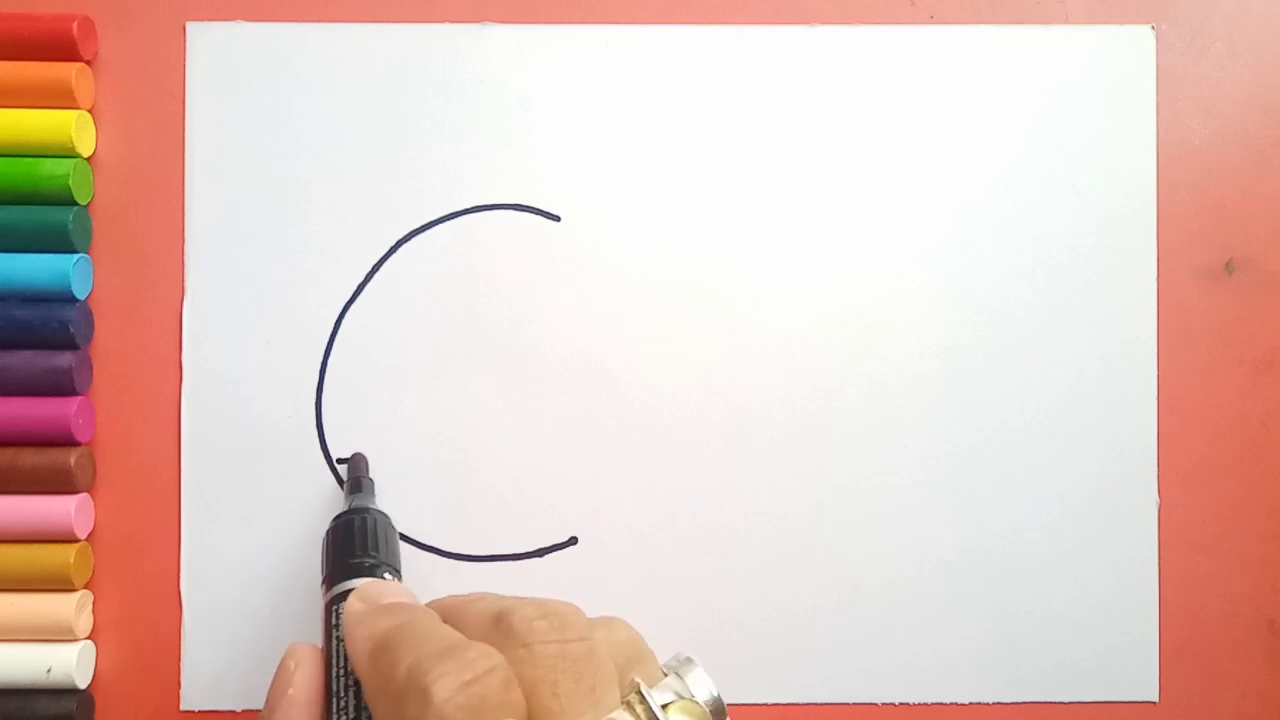
pyautogui.moveTo(340, 458); pyautogui.dragTo(536, 444)
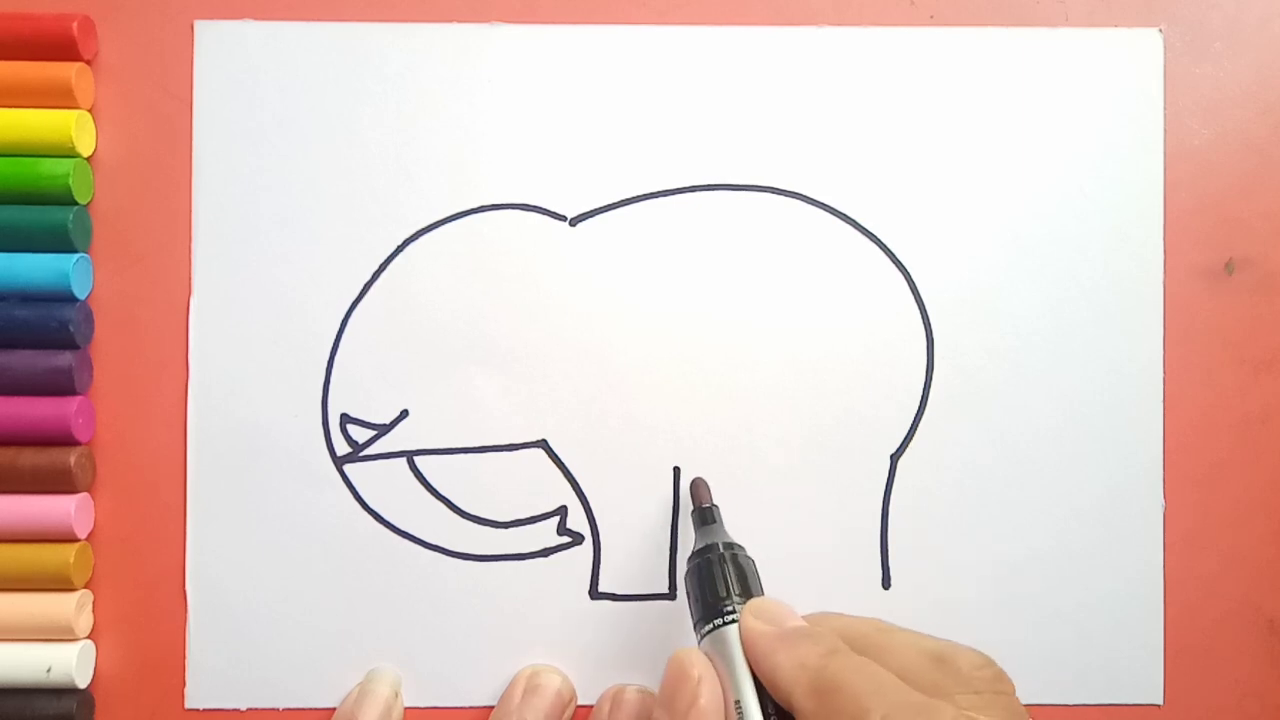
# Draw the front leg and the belly line joining it to the rear leg
pyautogui.moveTo(680, 460); pyautogui.dragTo(800, 460)
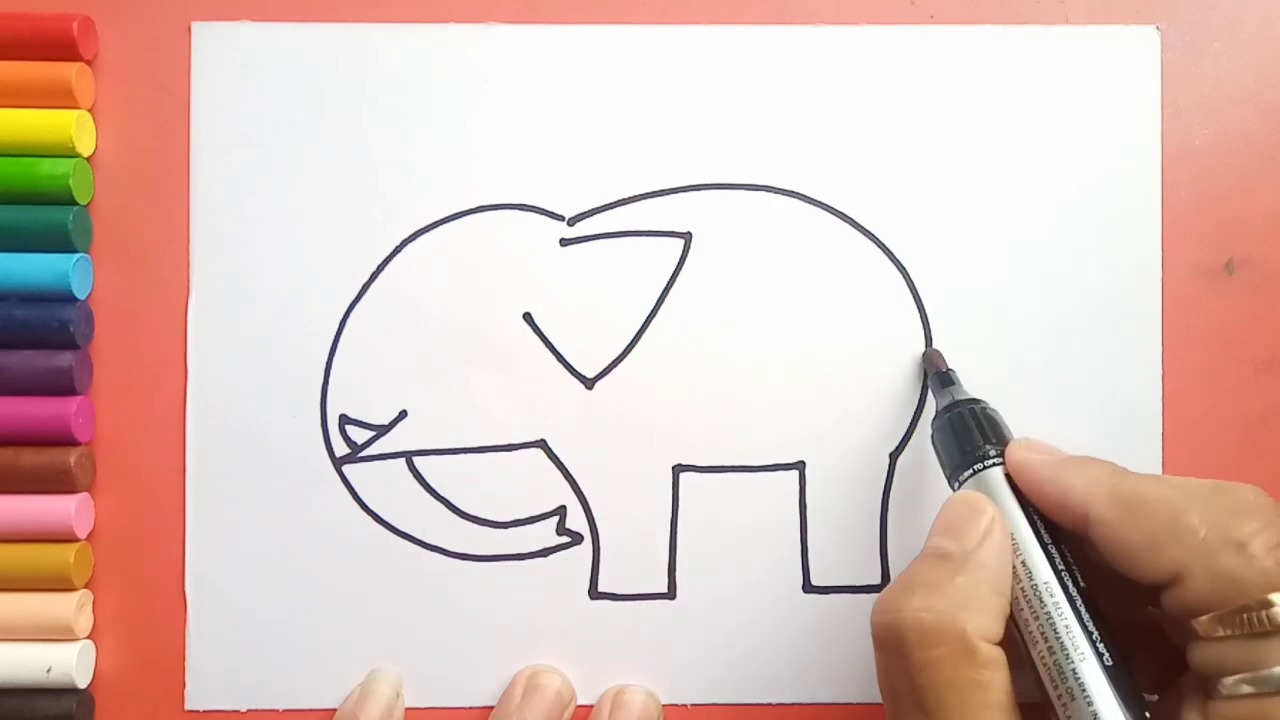
# Draw a short downward stroke at the elephant's rear for the tail
pyautogui.moveTo(920, 360); pyautogui.dragTo(940, 470)
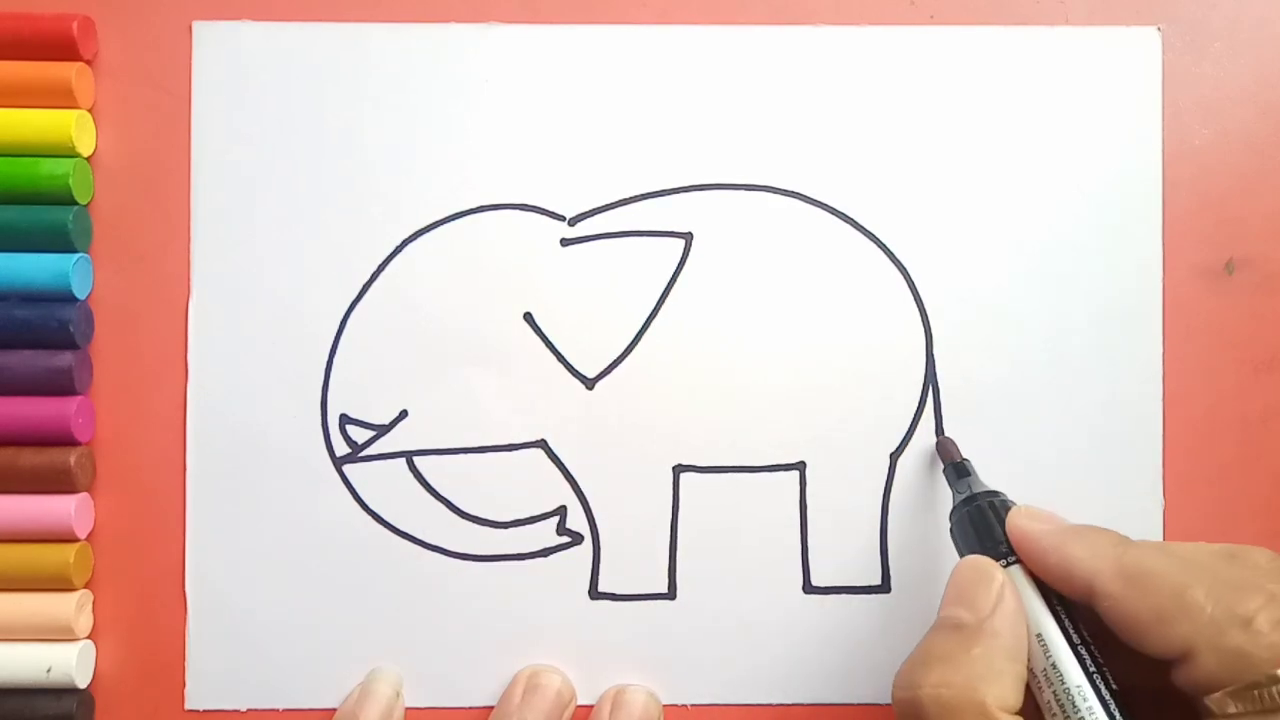